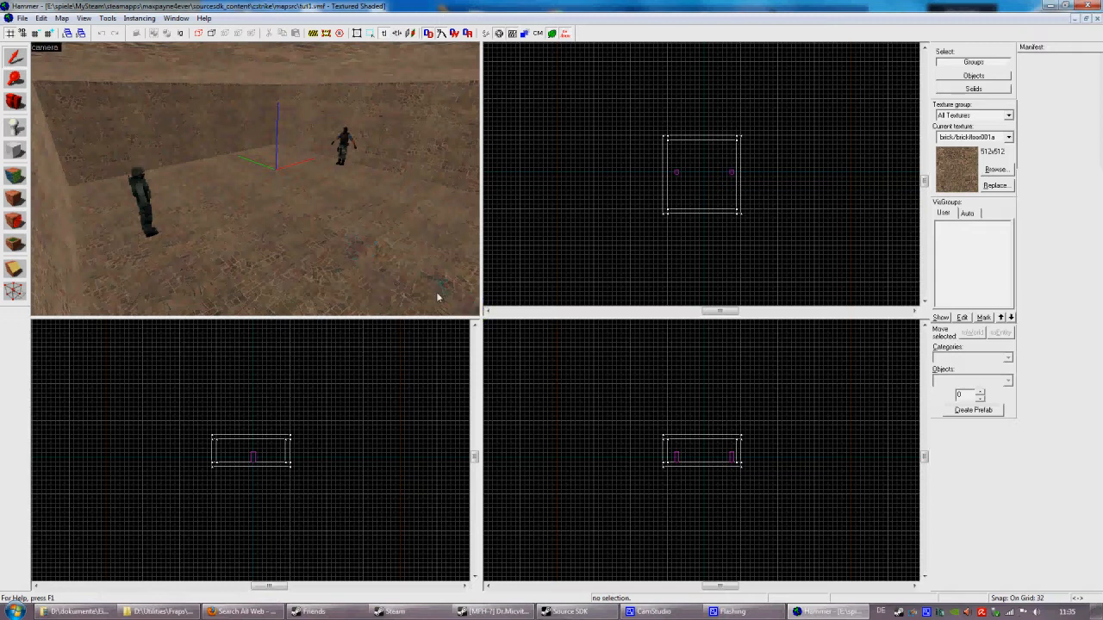
mouse_move(441, 288)
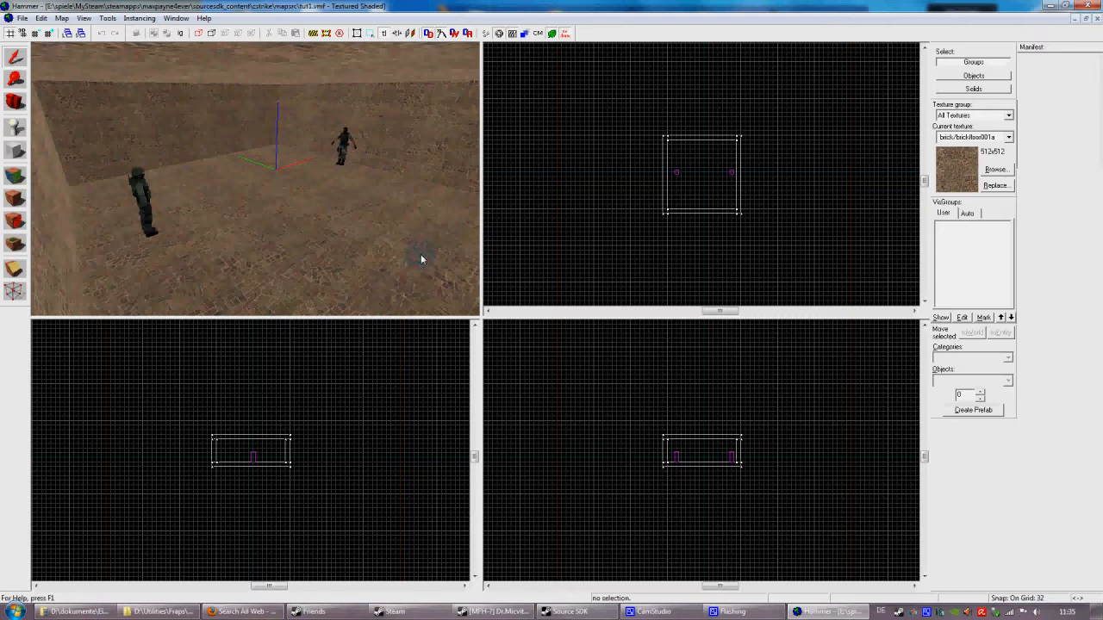
mouse_move(302, 281)
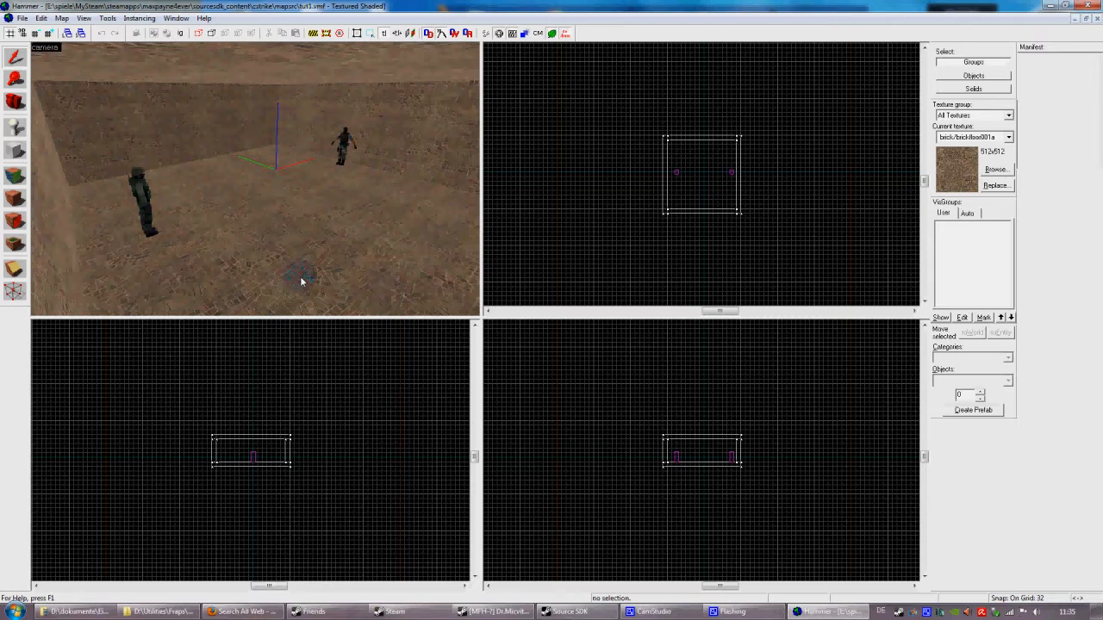
mouse_move(297, 257)
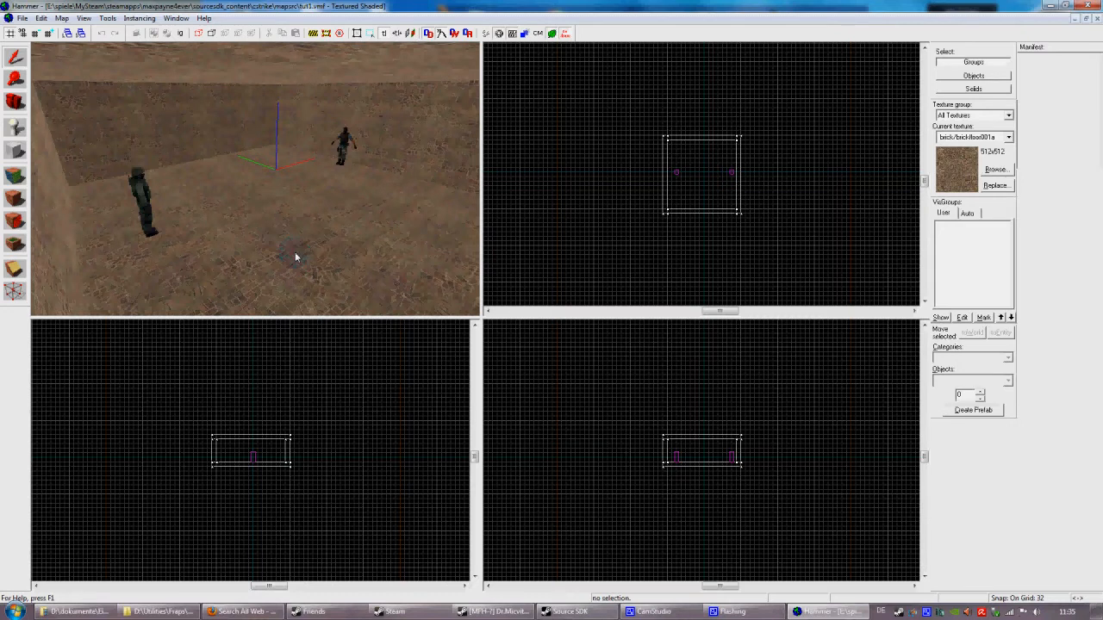
mouse_move(321, 262)
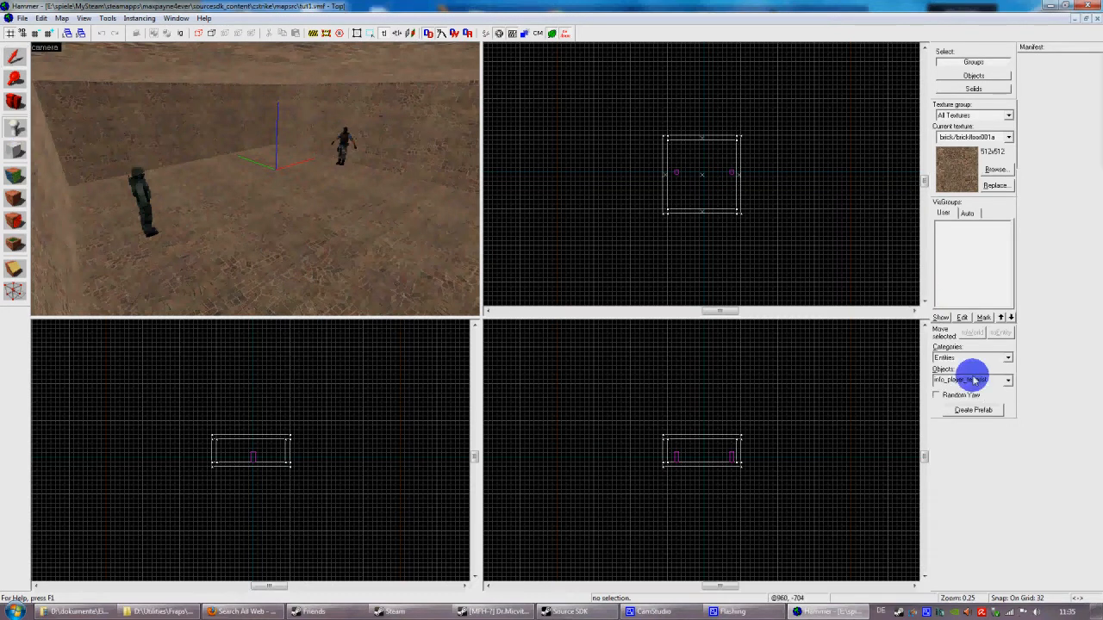
- Place a game_player_equip entity on the floor and bring up its Object Properties
click(1006, 381)
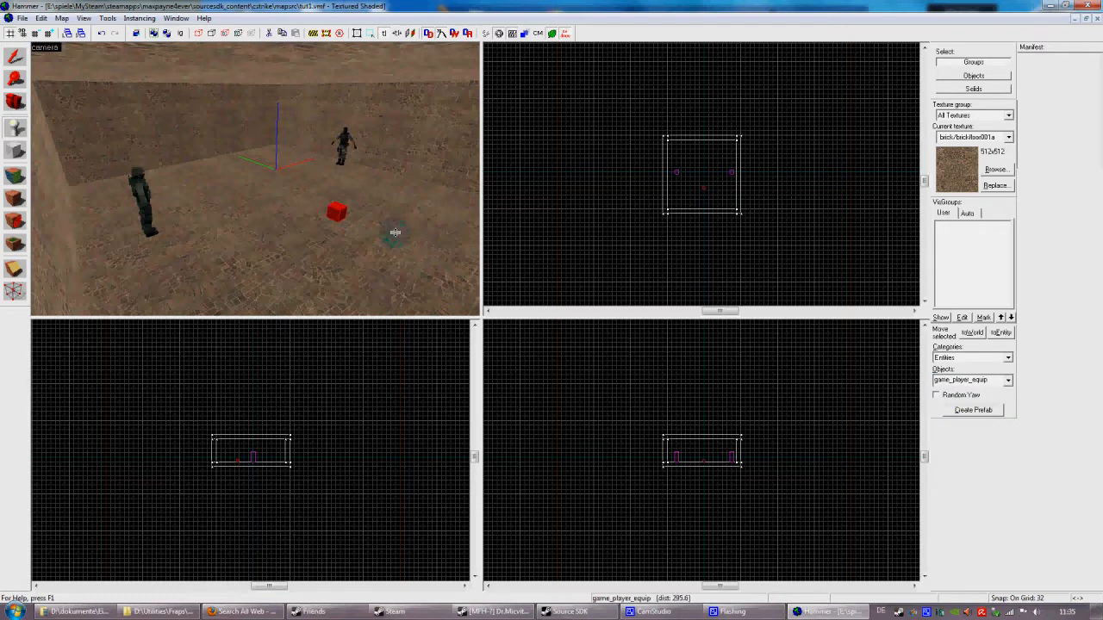
double_click(703, 173)
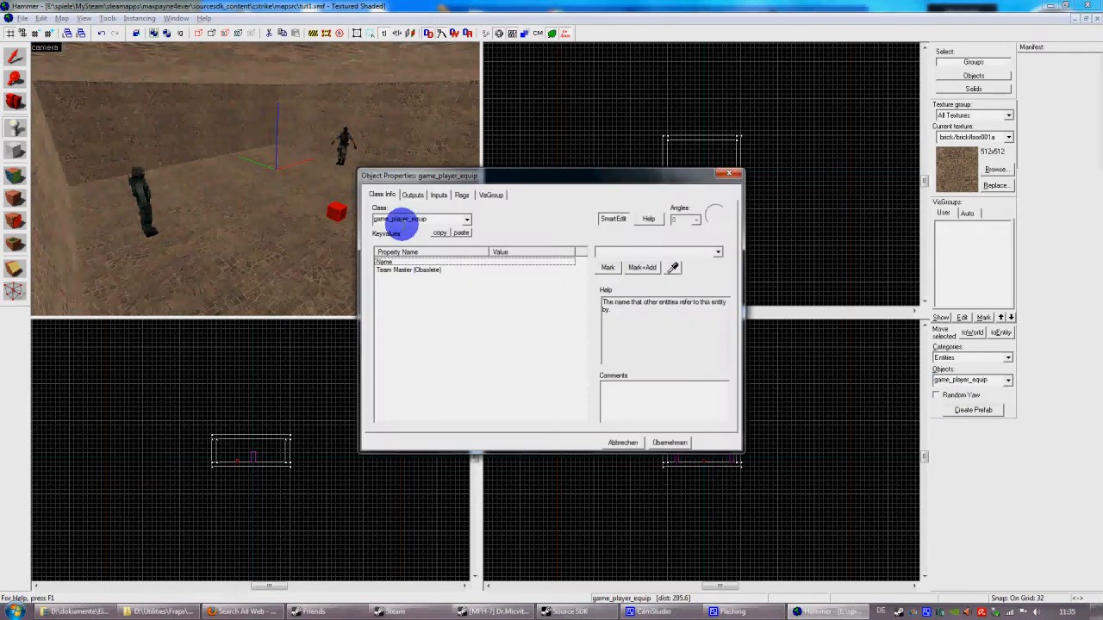
drag(420, 176, 345, 260)
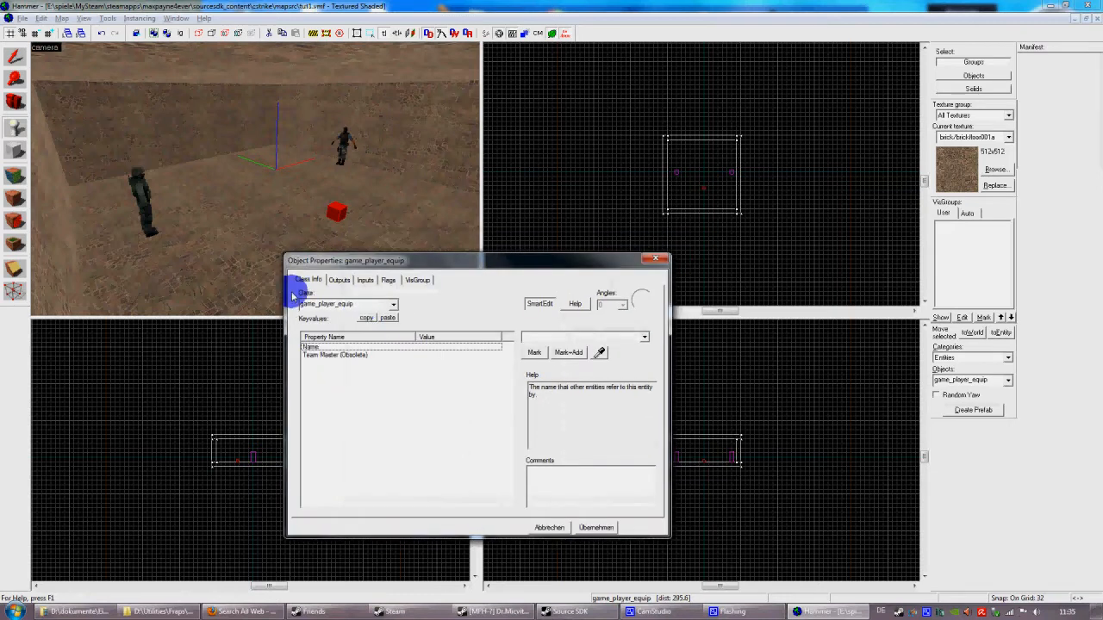
mouse_move(531, 306)
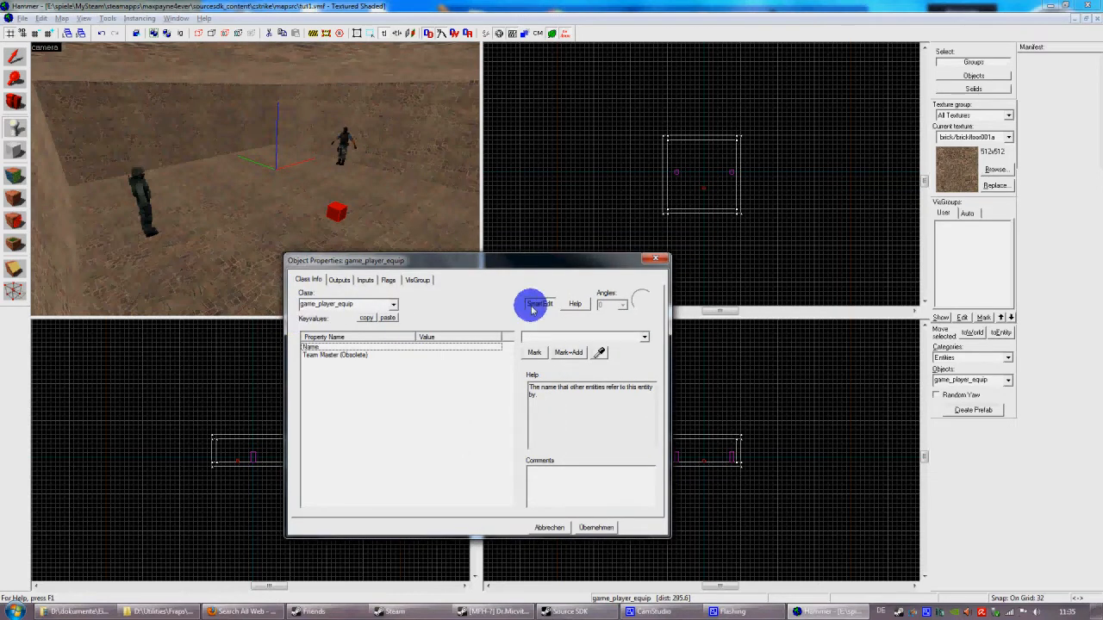
- With SmartEdit off, add a weapon_knife keyvalue with value 1
click(538, 304)
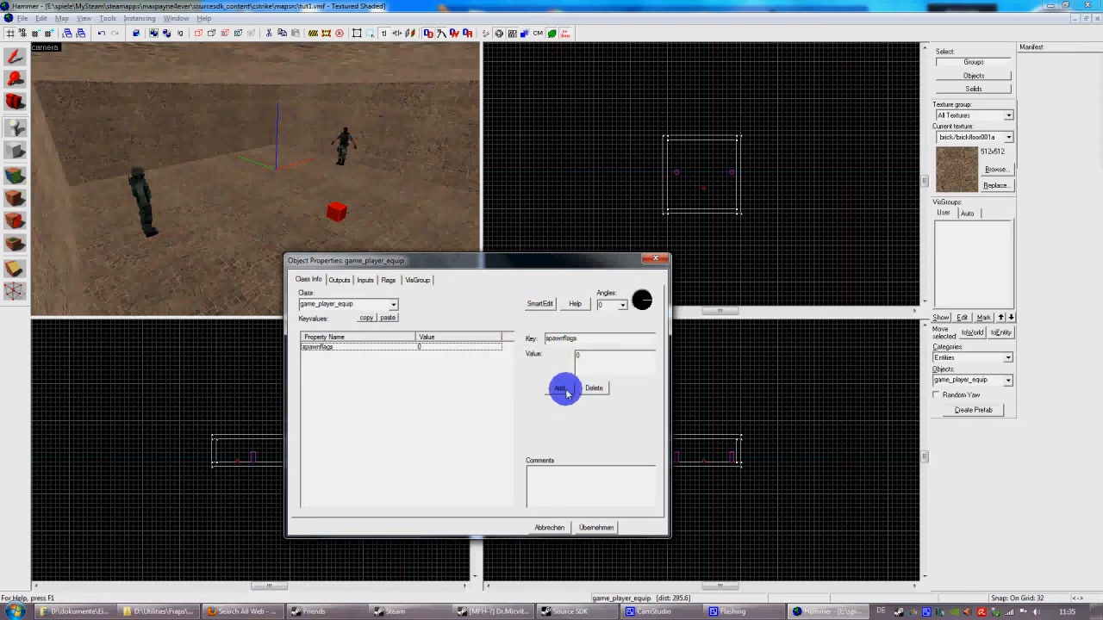
click(558, 387)
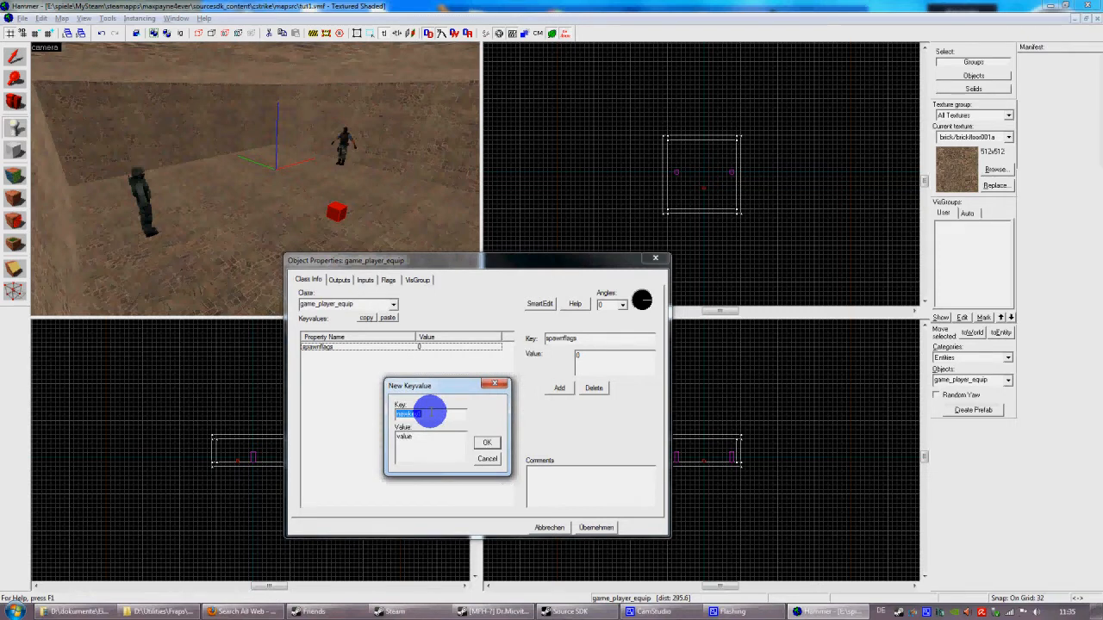
text(weapon_knife)
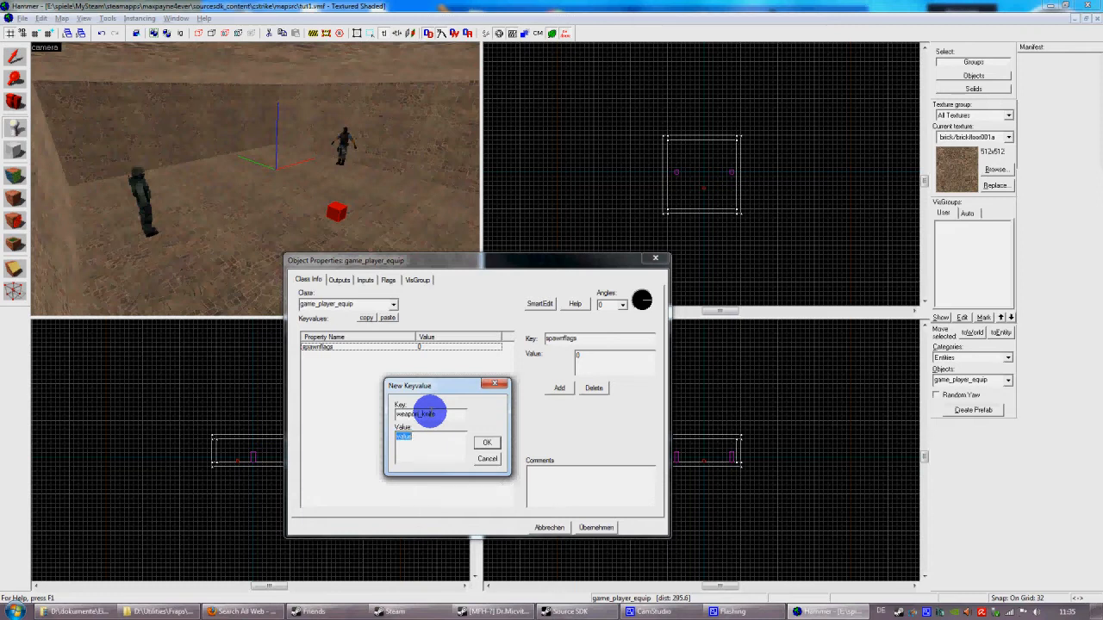
text(1)
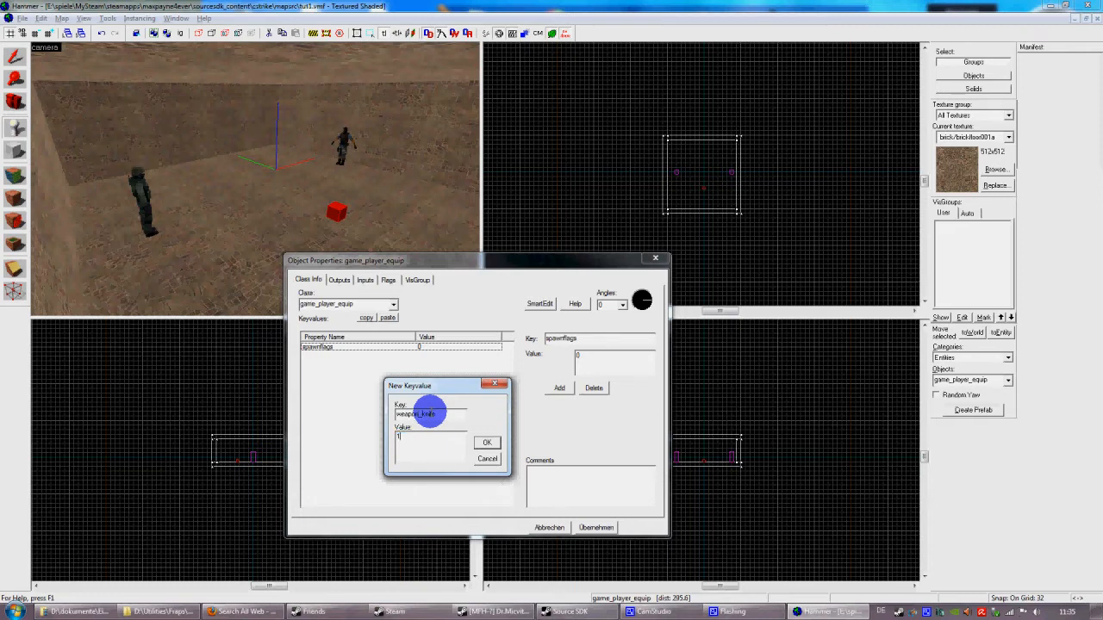
click(486, 441)
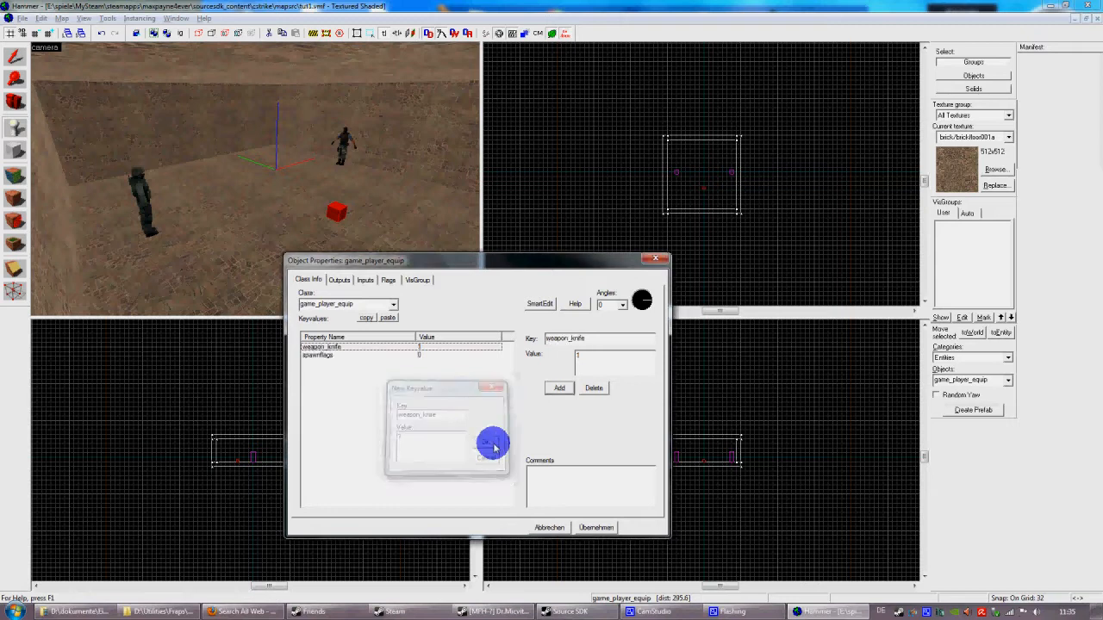
- Add a weapon_deagle keyvalue to the entity
click(489, 446)
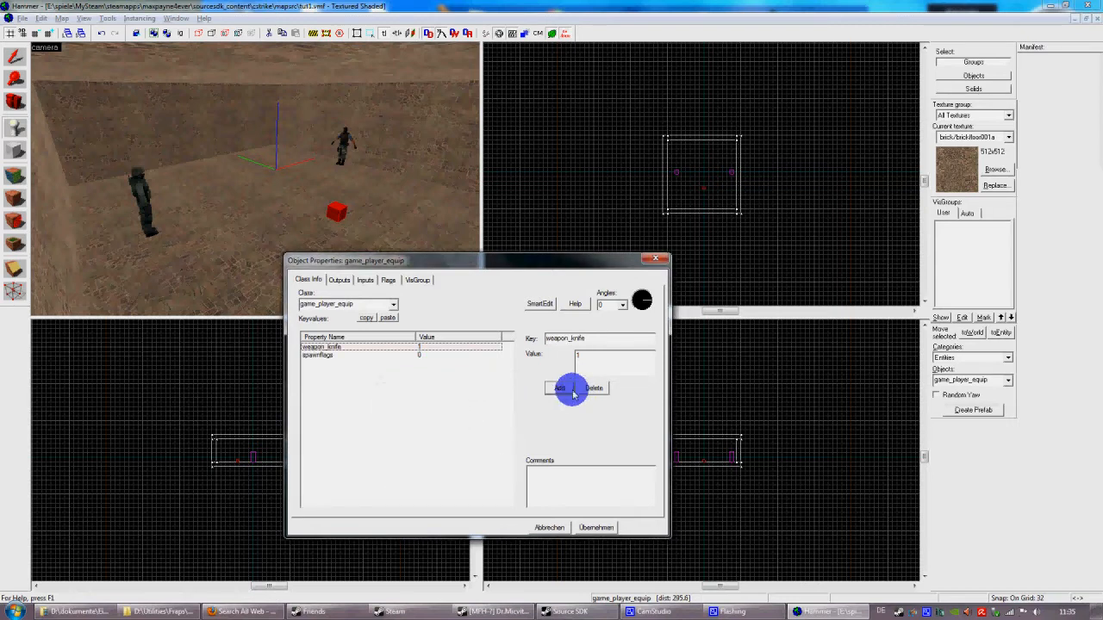
click(558, 387)
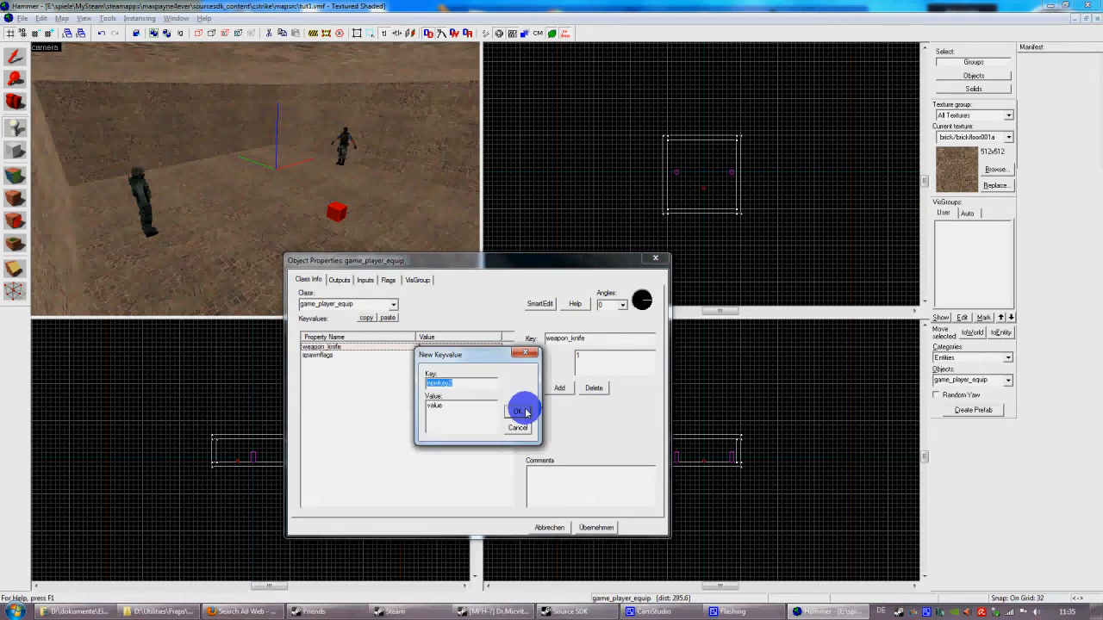
text(weapon_deagle)
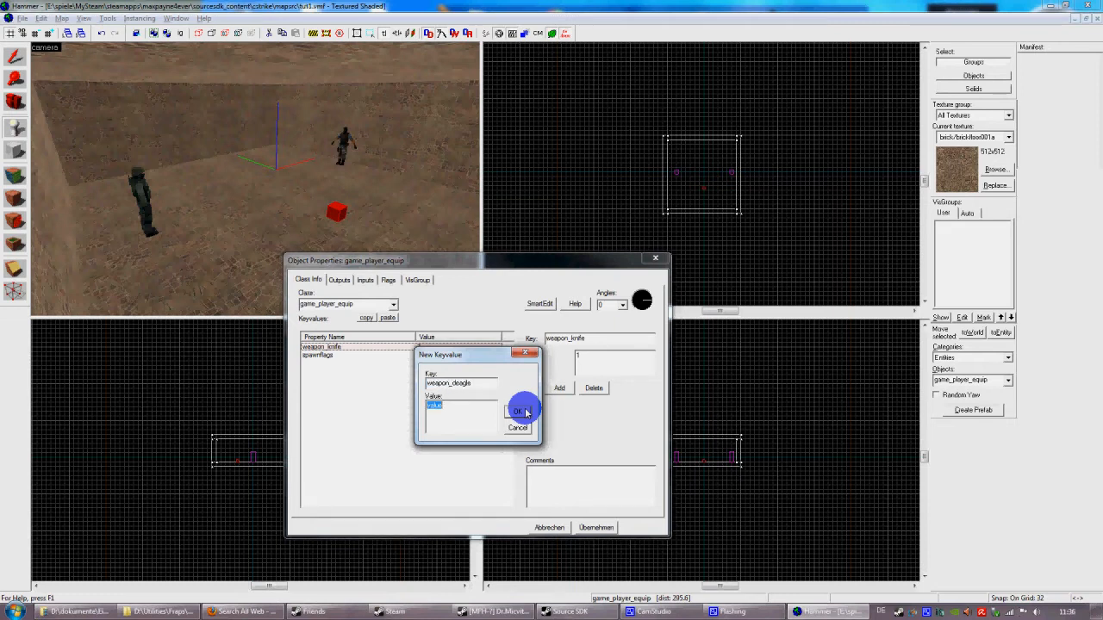
click(517, 411)
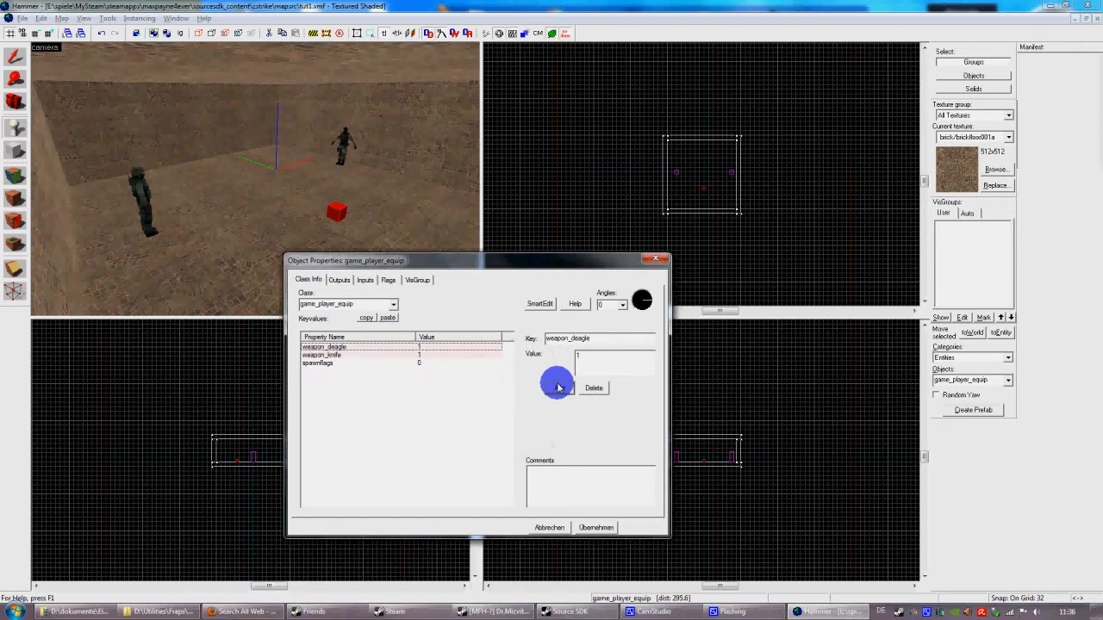
- Add a weapon_hegrenade keyvalue with value 2
click(559, 388)
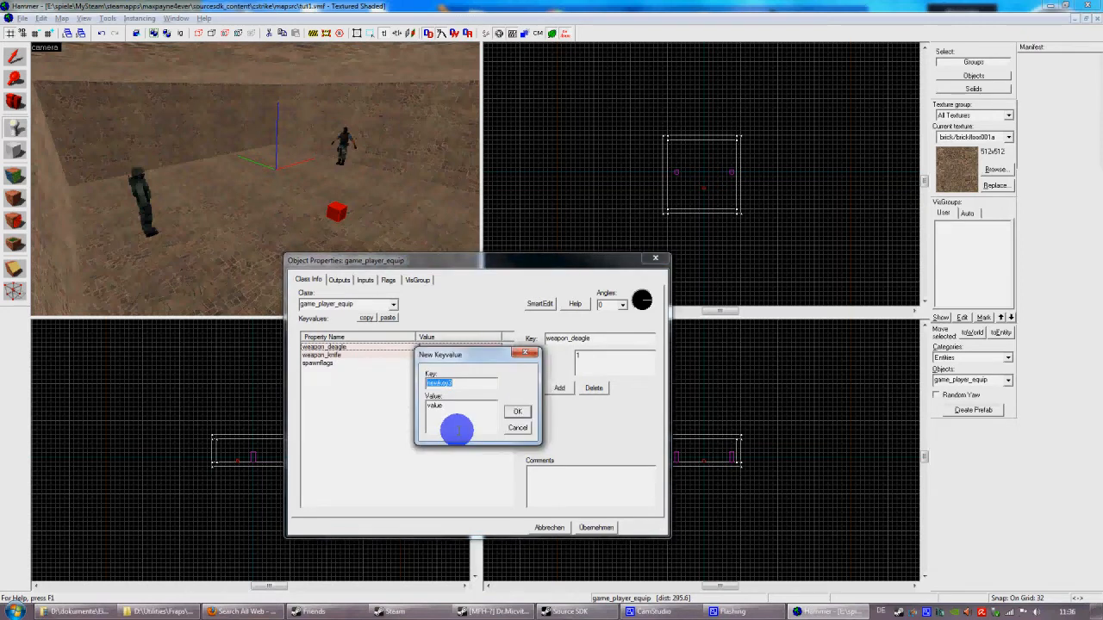
text(weapon_hegrenage)
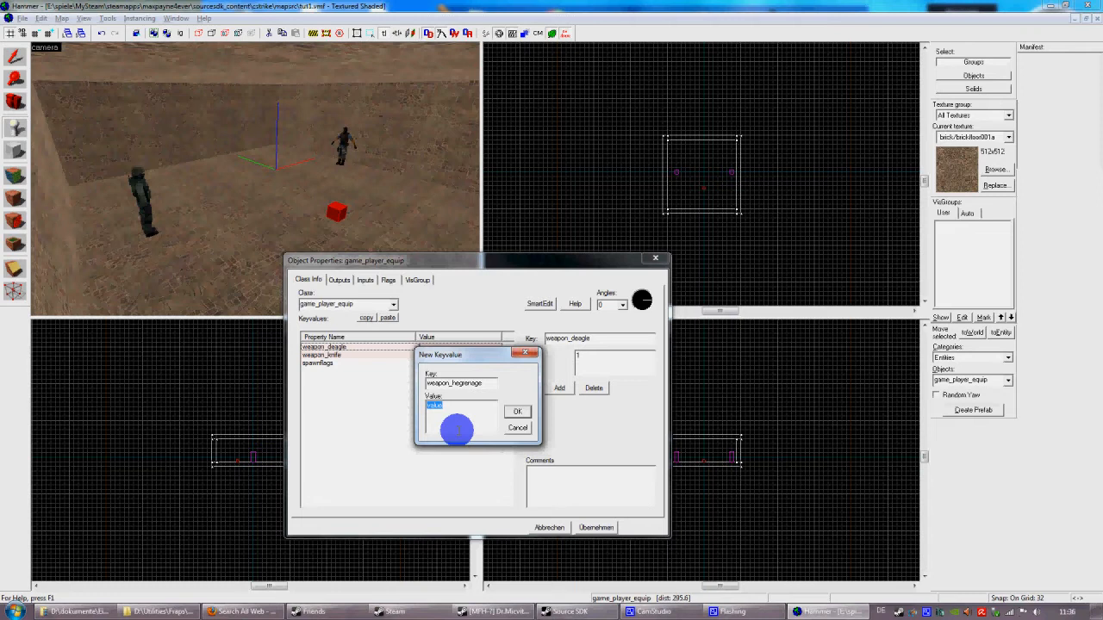
text(2)
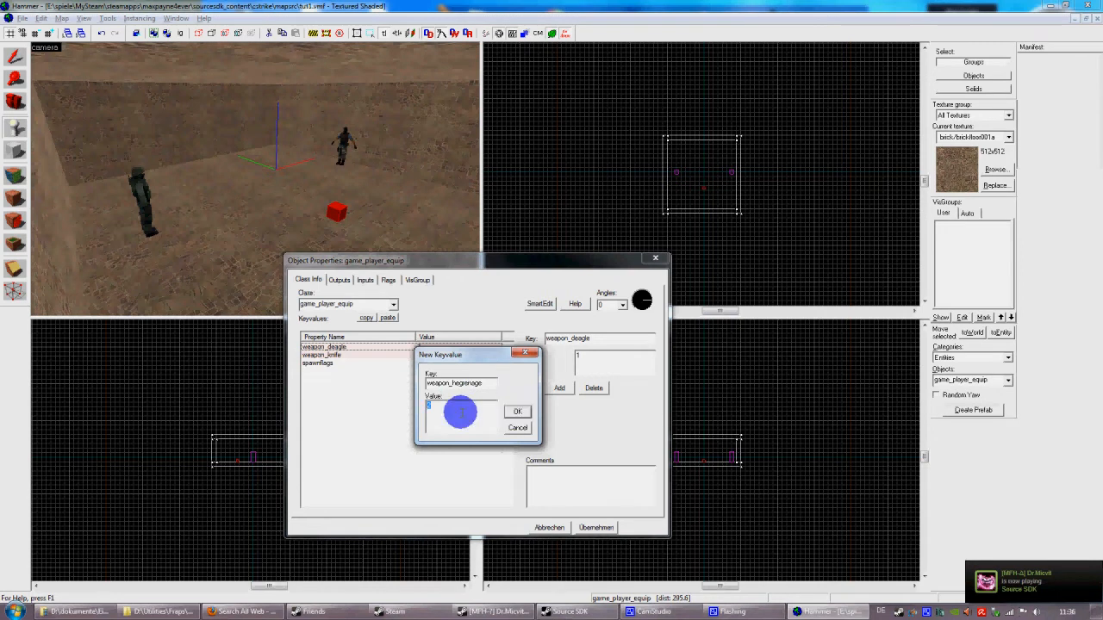
click(517, 410)
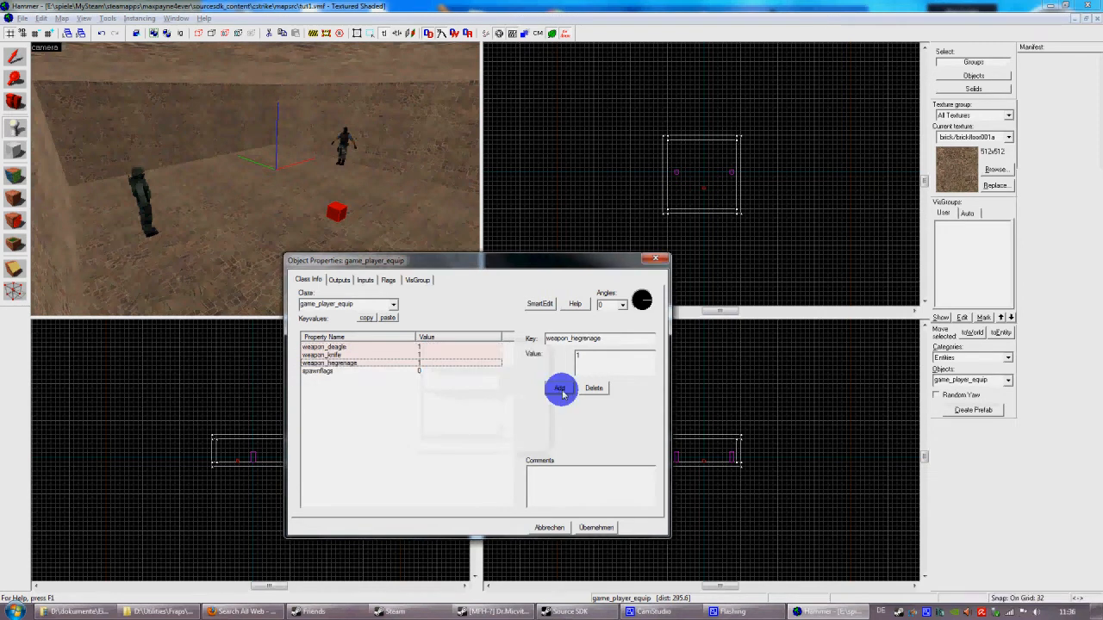
- Add an item_assaultsuit keyvalue to the entity
click(559, 389)
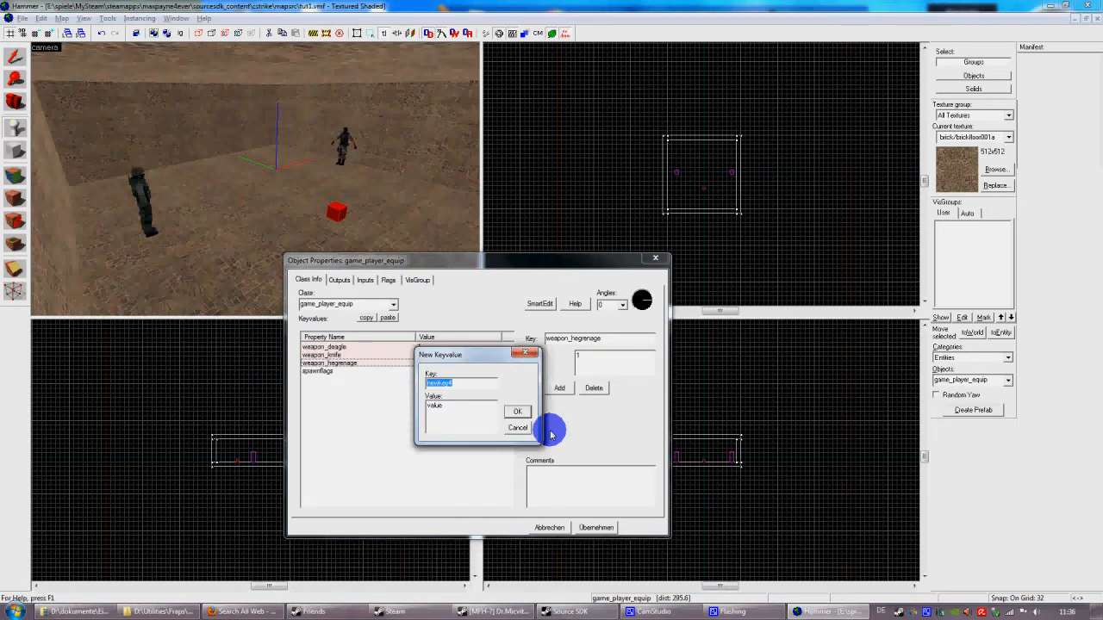
text(item)
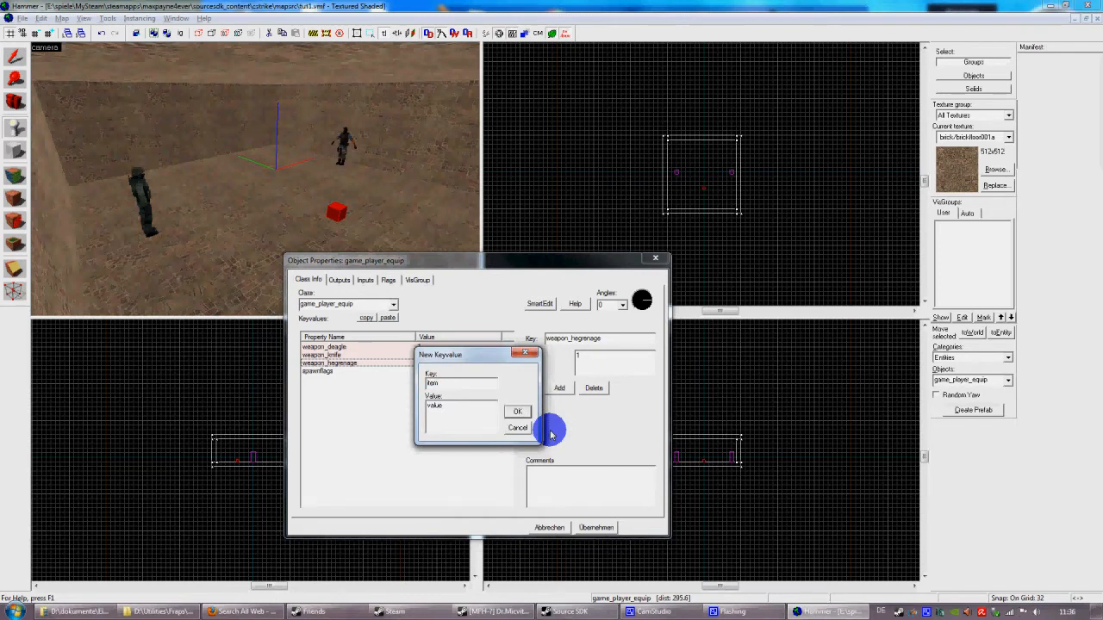
text(item_assaultsuit)
click(460, 405)
text(1)
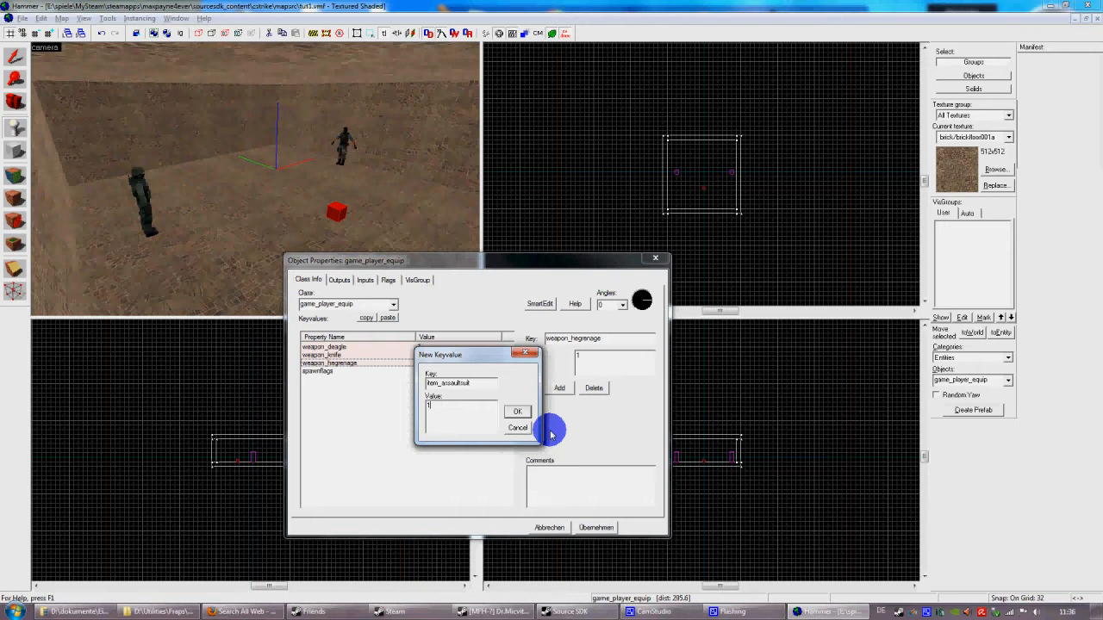
click(517, 410)
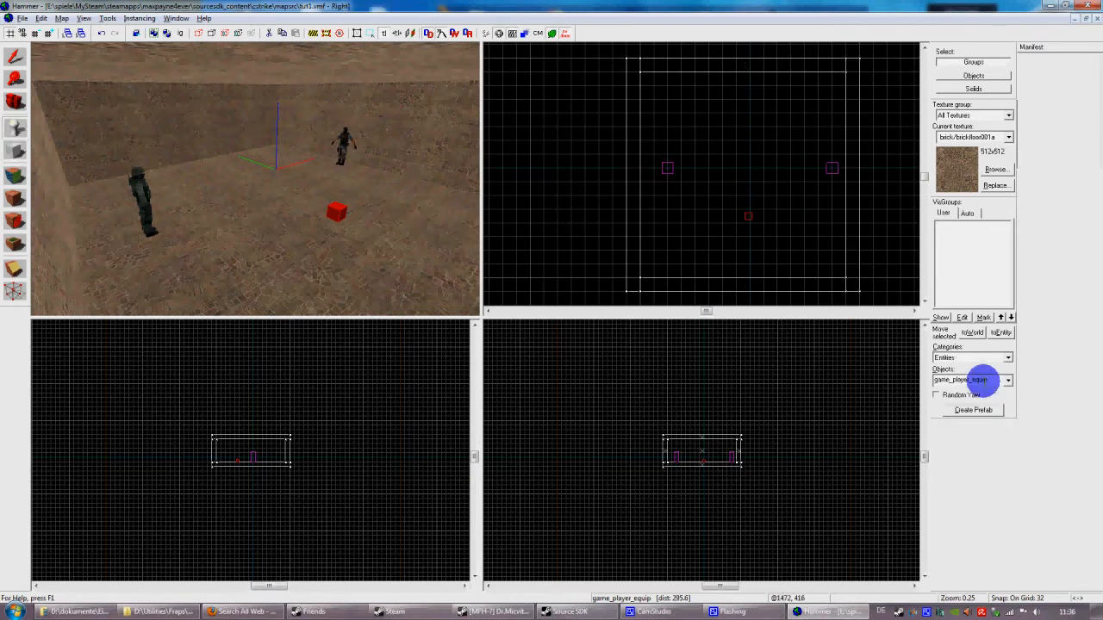
- Place a filter_damage_type entity named noDamage filtering the BULLET damage type
click(1007, 381)
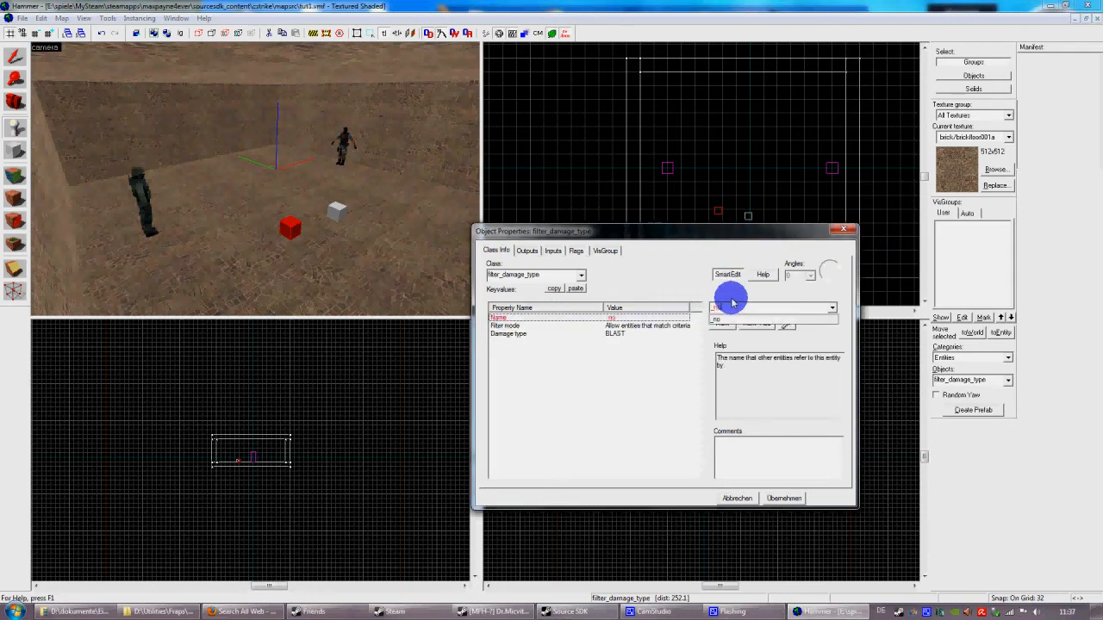
text(noDamage?)
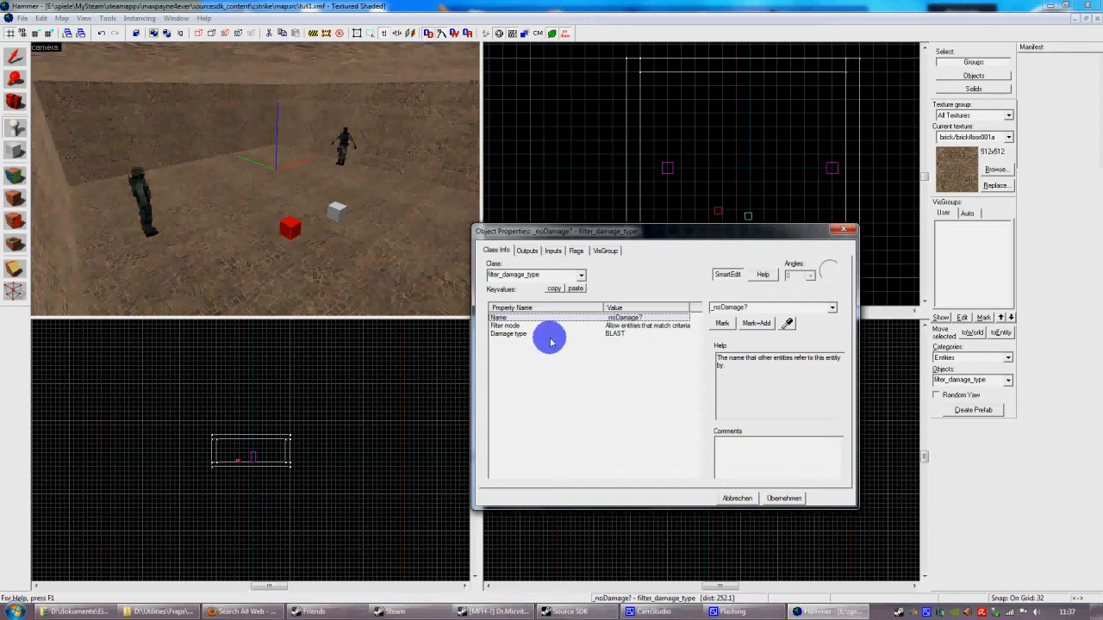
click(508, 335)
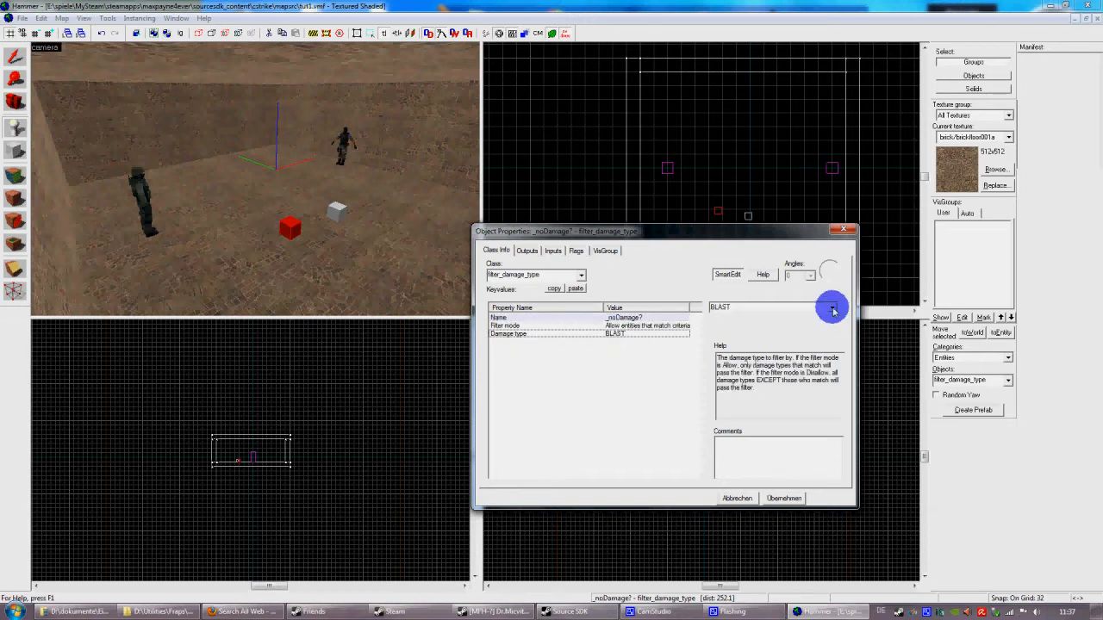
click(831, 306)
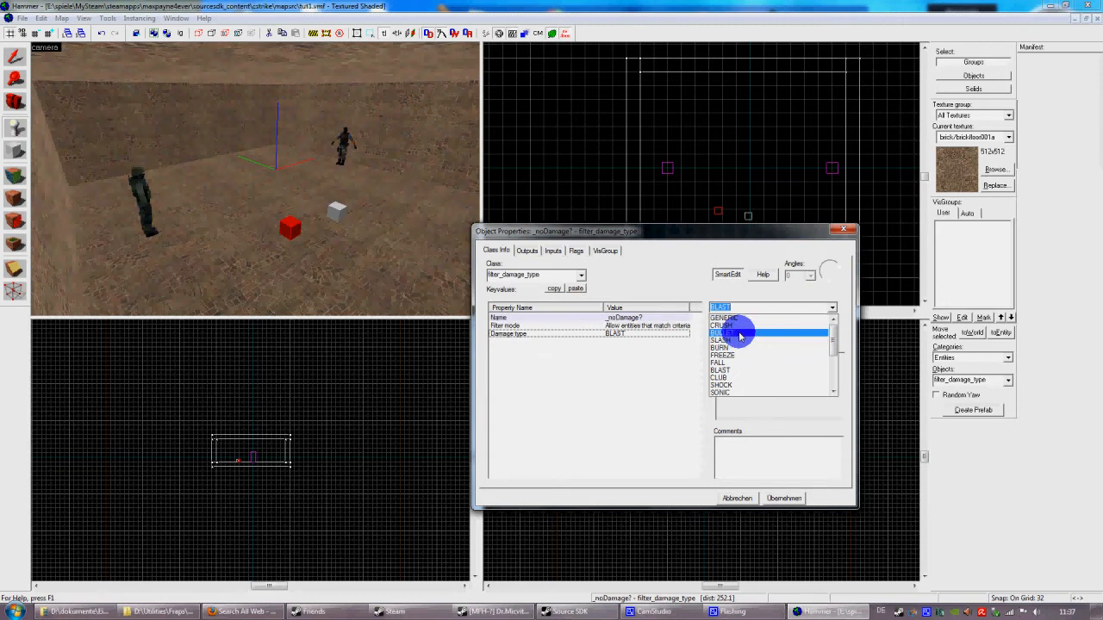
click(724, 333)
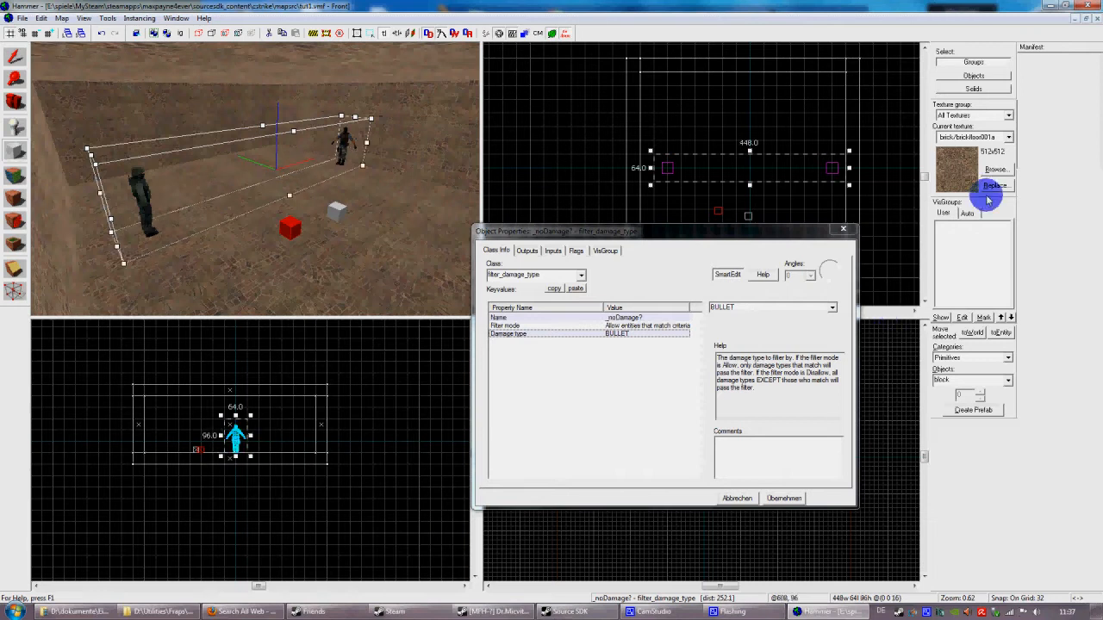
- Texture the trigger block with the tools/toolstrigger texture from the browser
click(996, 169)
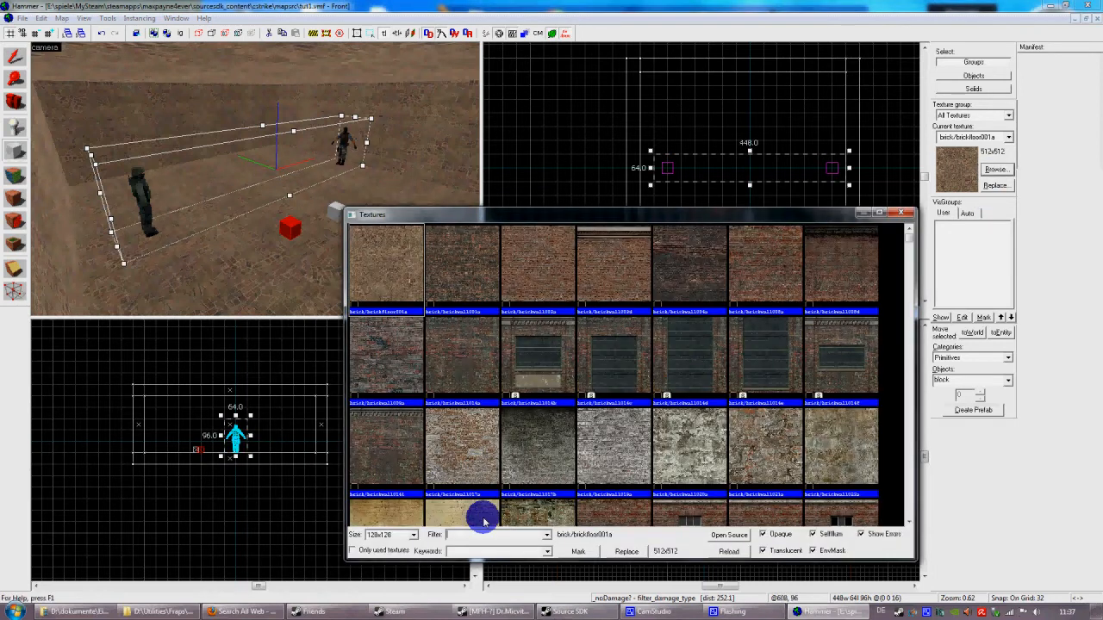
text(trigger)
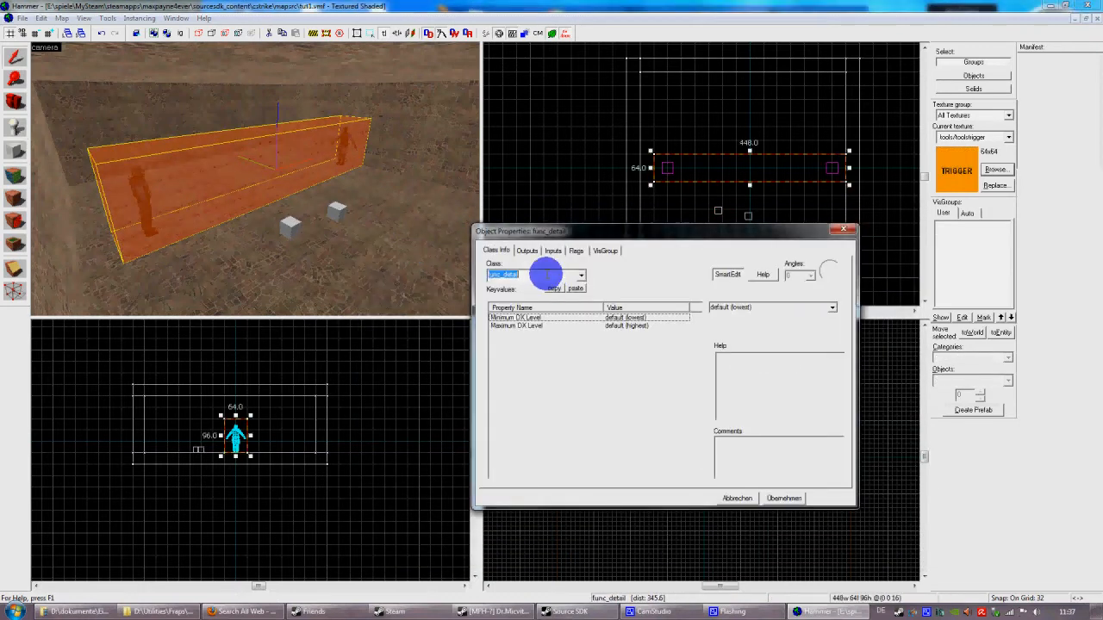
- Make the block a trigger_multiple and go to its Outputs list
click(580, 274)
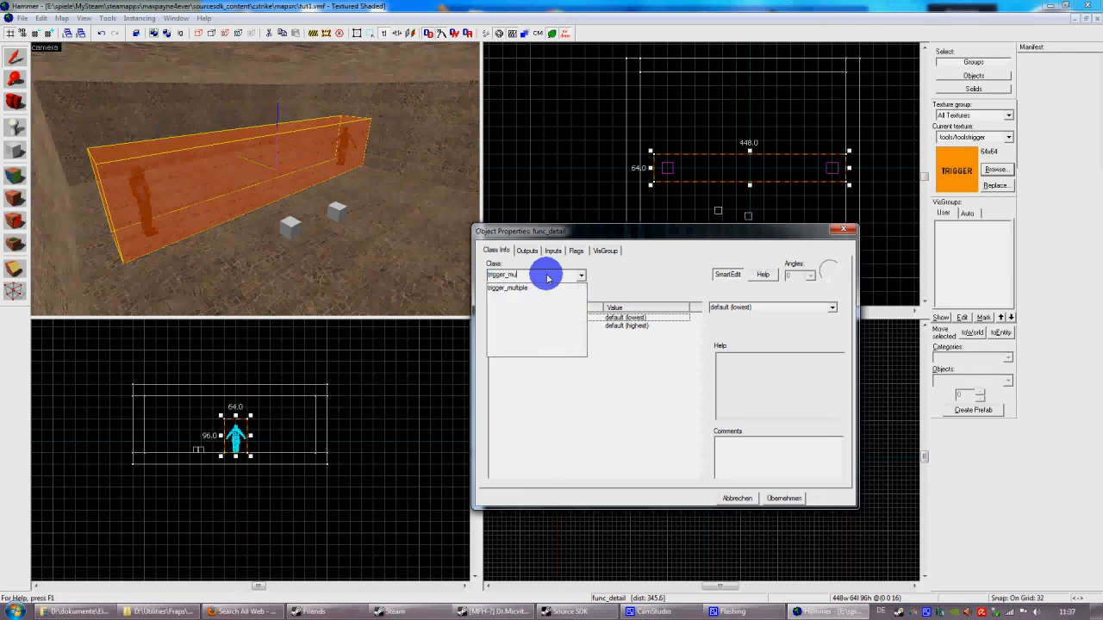
click(506, 287)
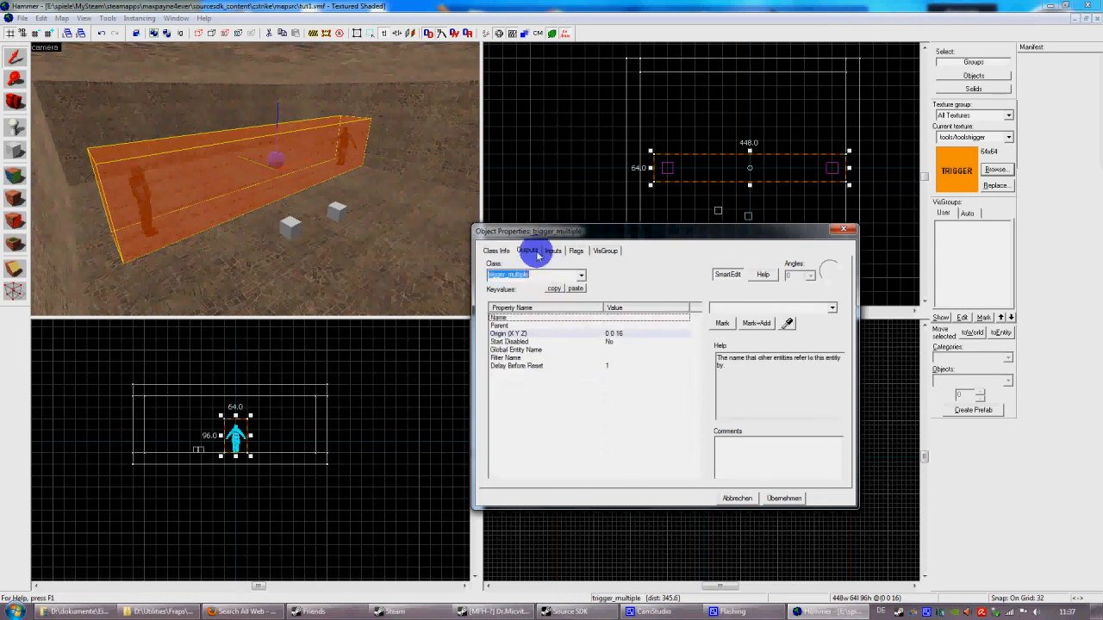
click(527, 252)
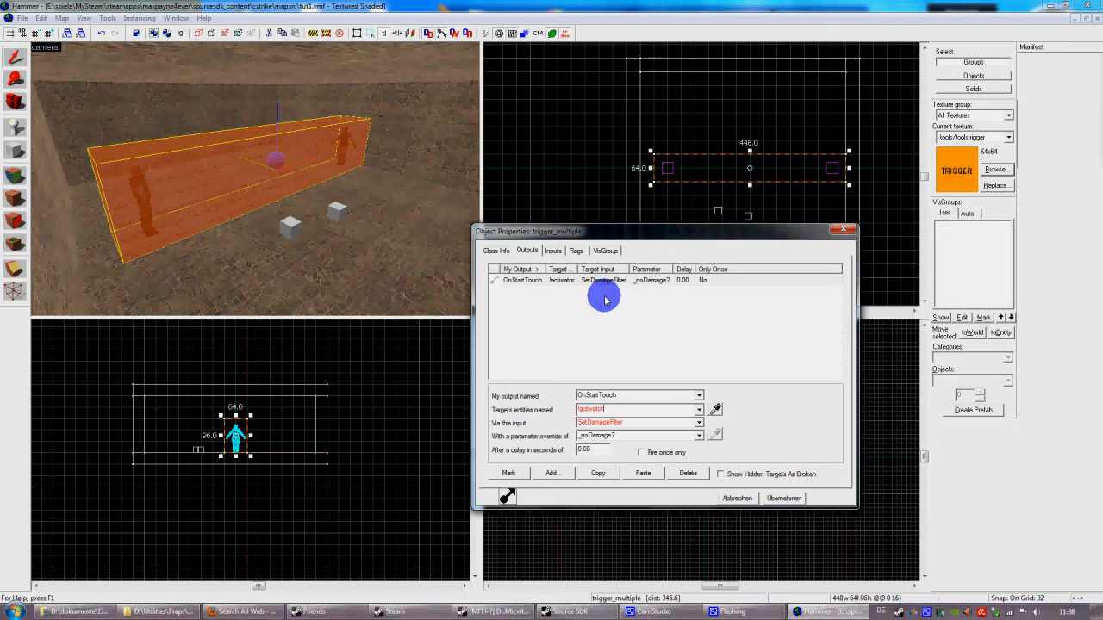
mouse_move(634, 466)
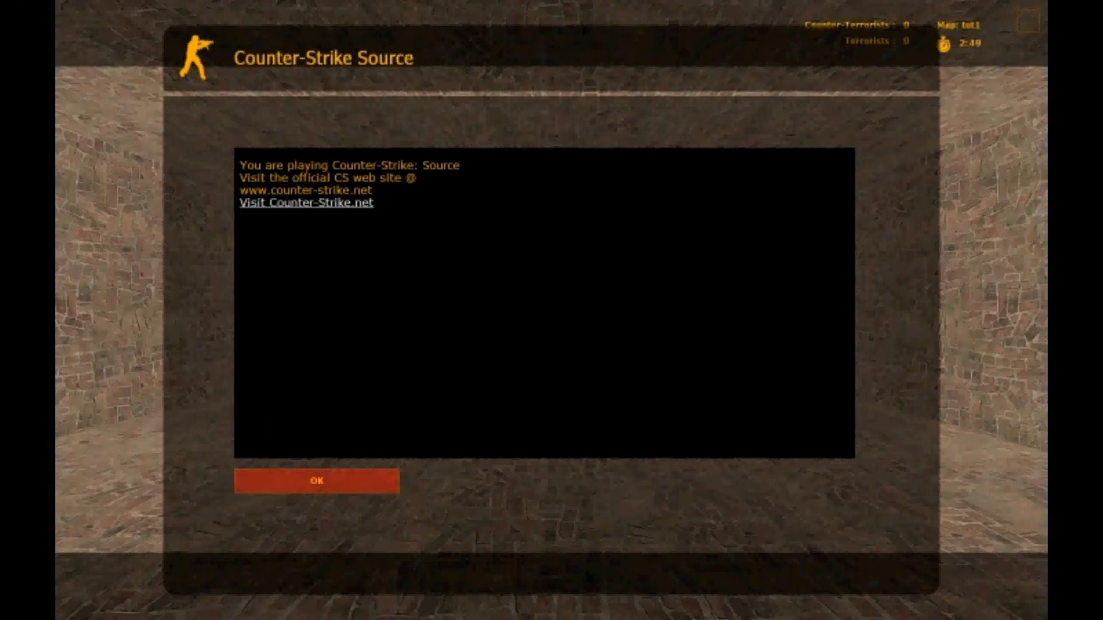
- Dismiss the MOTD and join a team to spawn into the test map
click(315, 479)
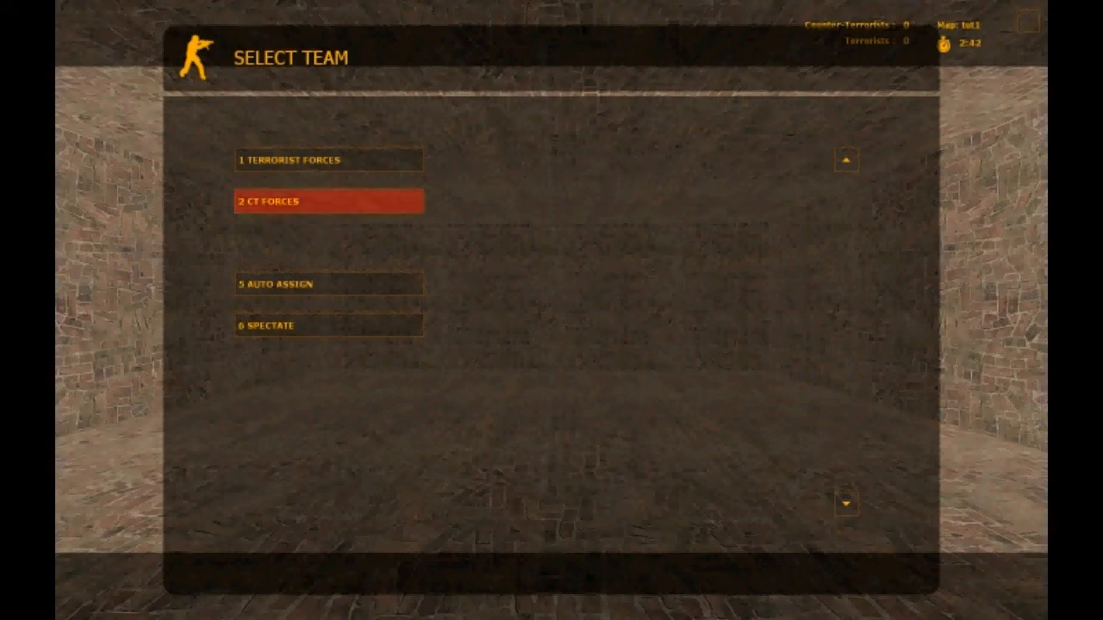
click(328, 200)
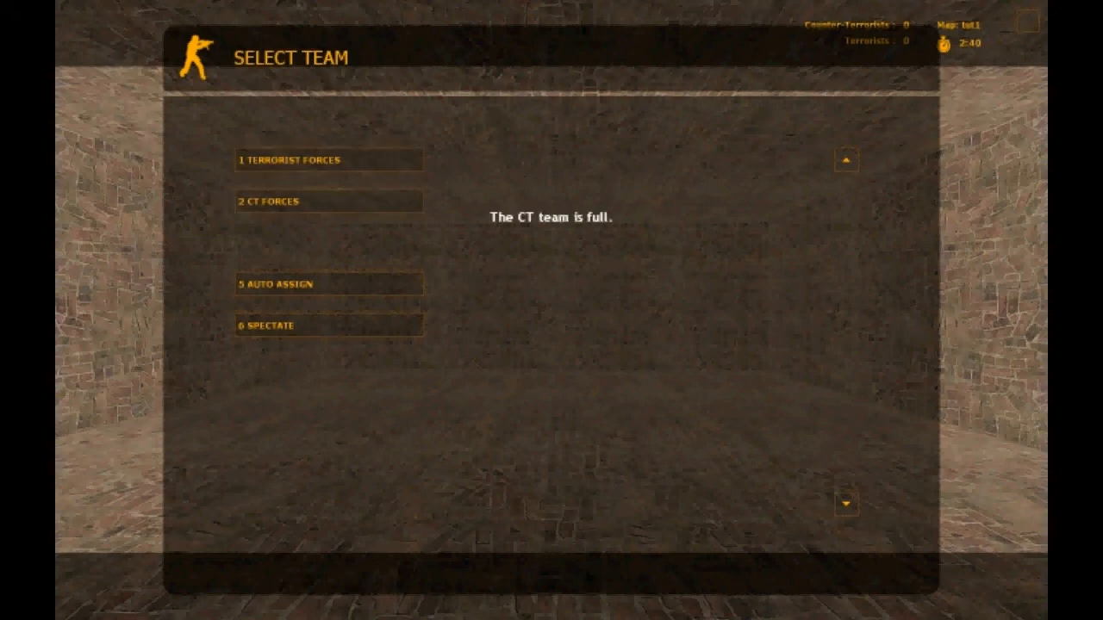
click(326, 160)
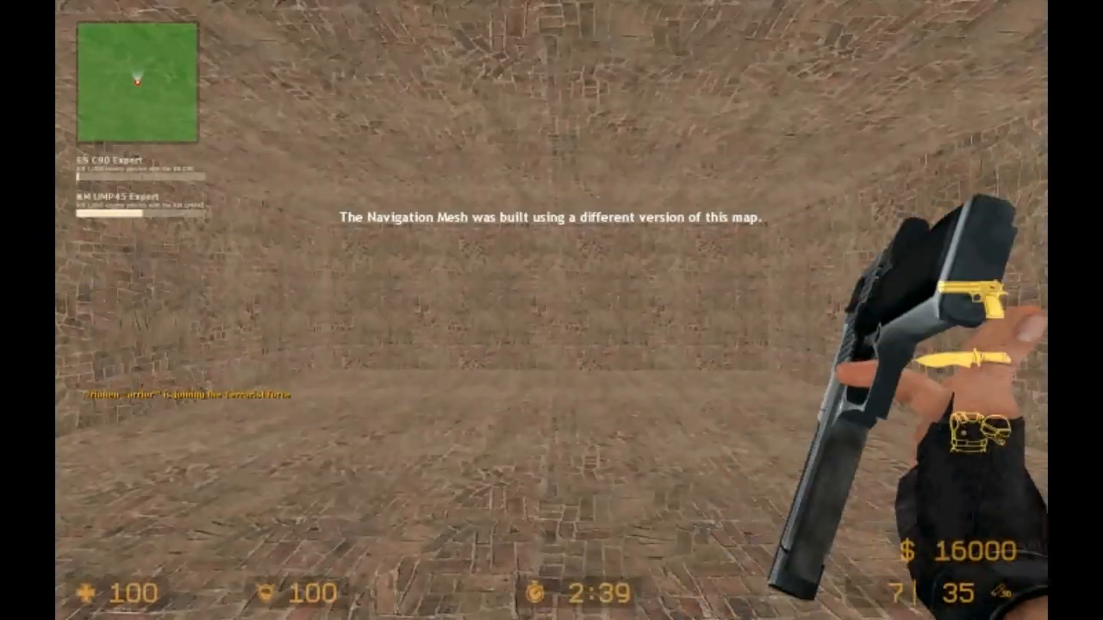